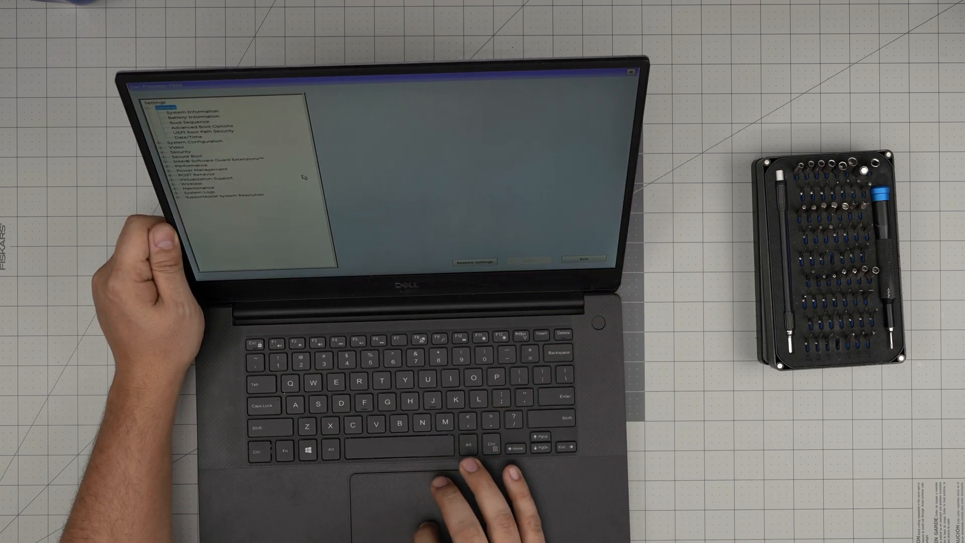
Show the Battery Information page with the primary battery's charge, status and health
click(198, 118)
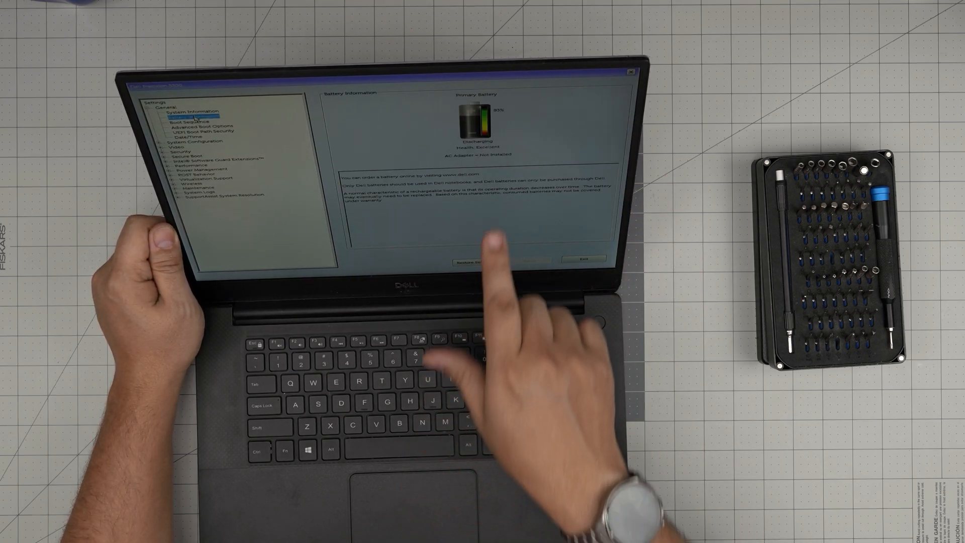